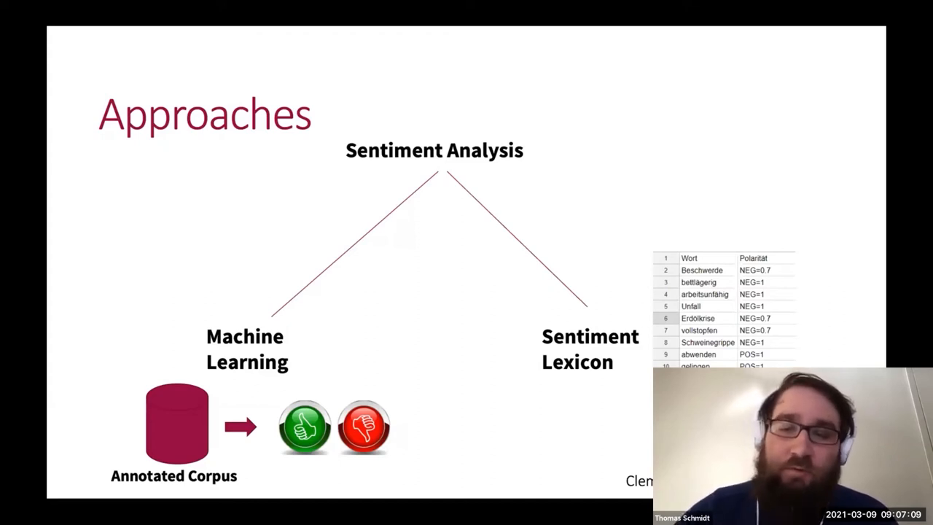
Reveal the next animation on the Approaches slide contrasting machine learning and lexicon methods
{"action": "key", "text": "right"}
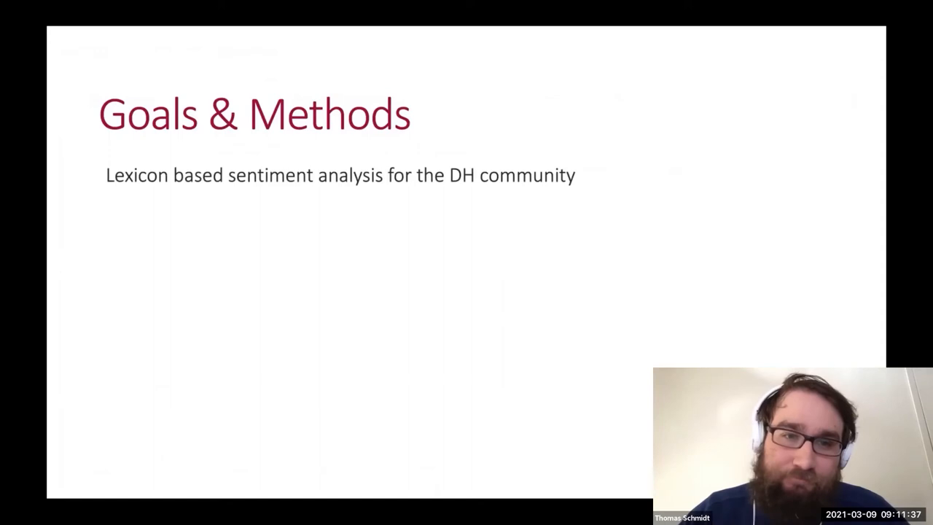
Bring in the remaining Goals & Methods bullets on user-centered design and usability engineering
{"action": "key", "text": "right"}
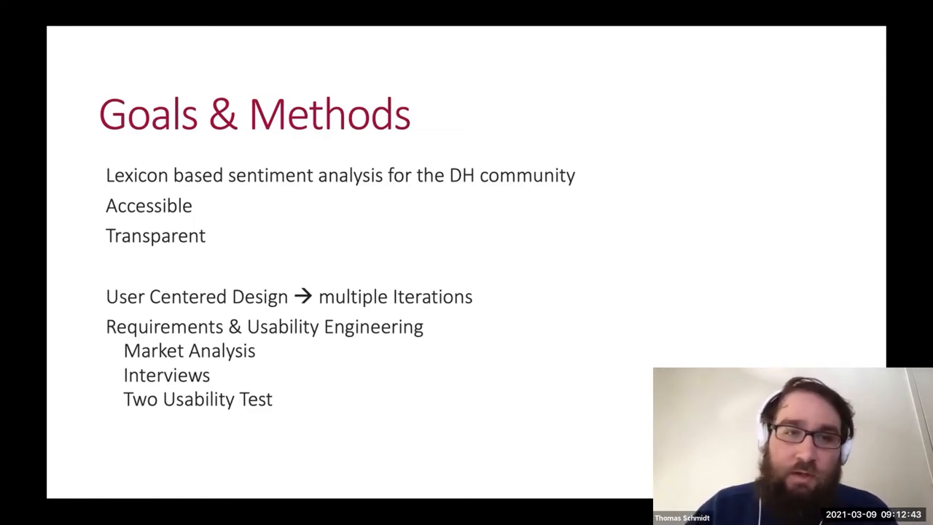
Advance the slideshow to the Requirements Analysis slide listing user needs
{"action": "key", "text": "right"}
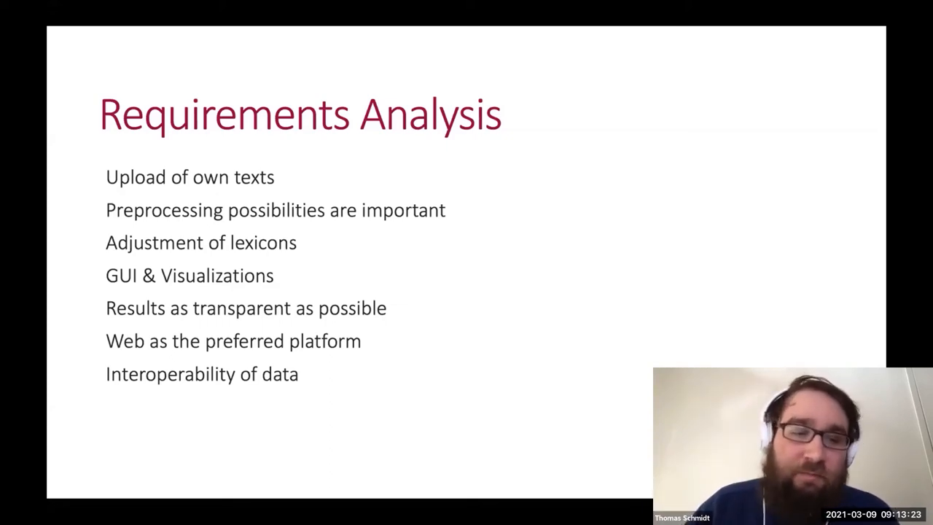
{"action": "key", "text": "Right"}
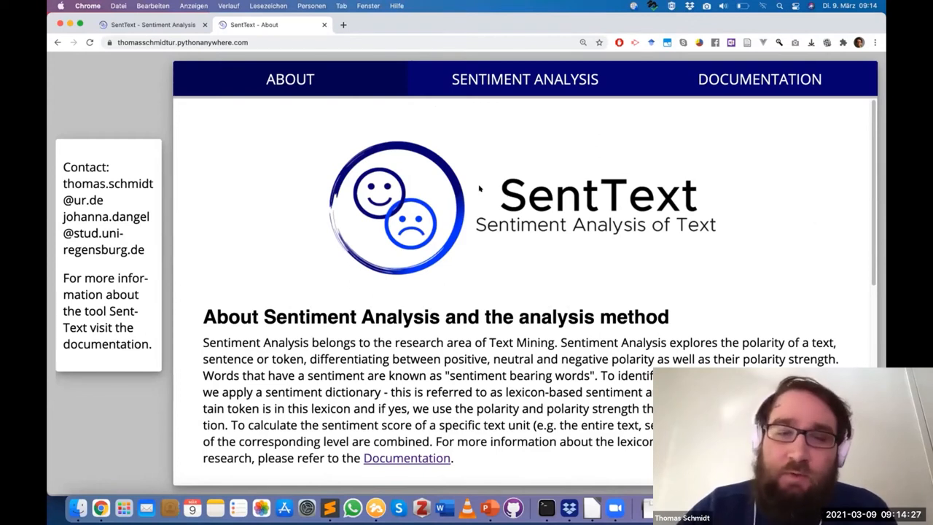
Scroll down the SentText About page to its tool description
{"action": "scroll", "scroll_direction": "down", "scroll_amount": 3}
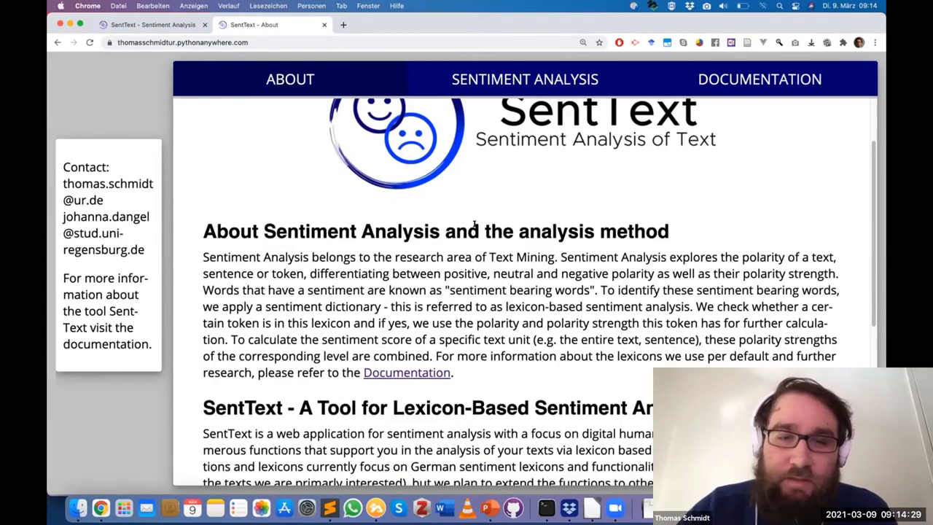
{"action": "scroll", "scroll_direction": "down", "scroll_amount": 3}
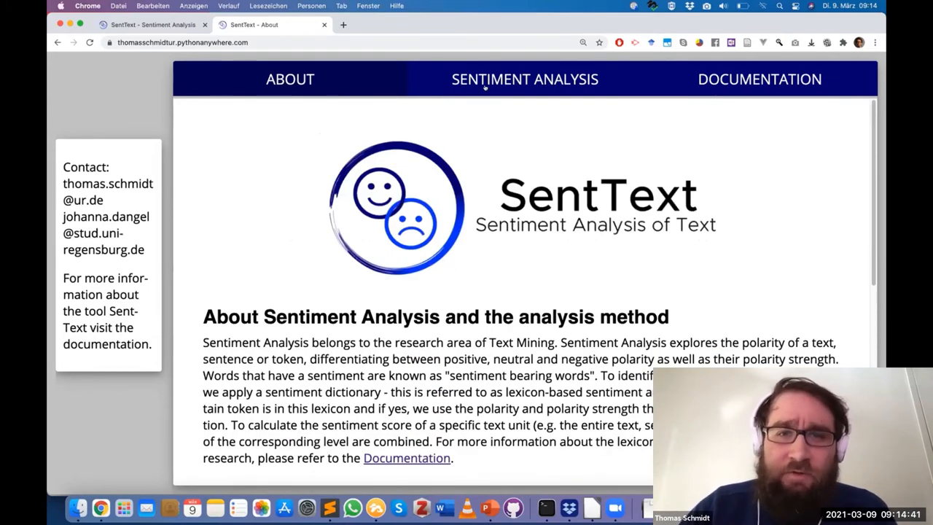
Go to the SentText upload page and show the available German sentiment lexicons
{"action": "left_click", "coordinate": [525, 78]}
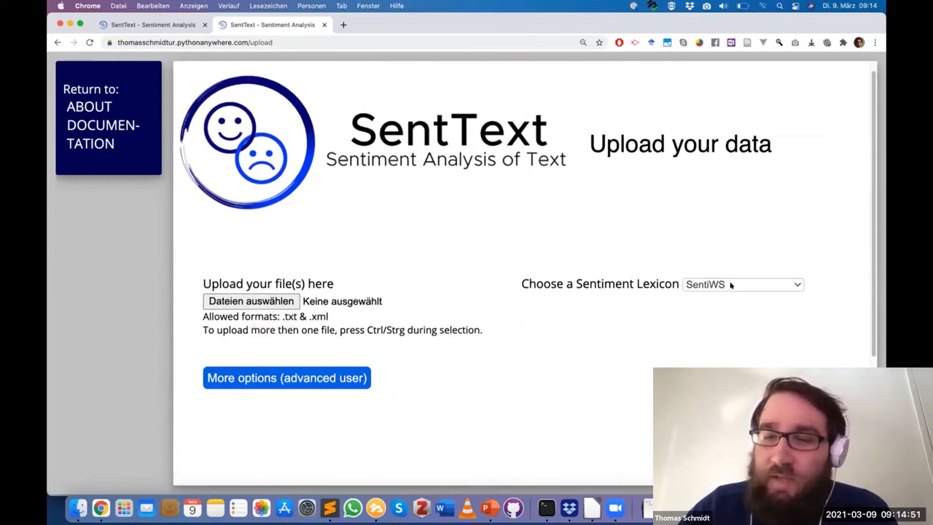
{"action": "left_click", "coordinate": [742, 284]}
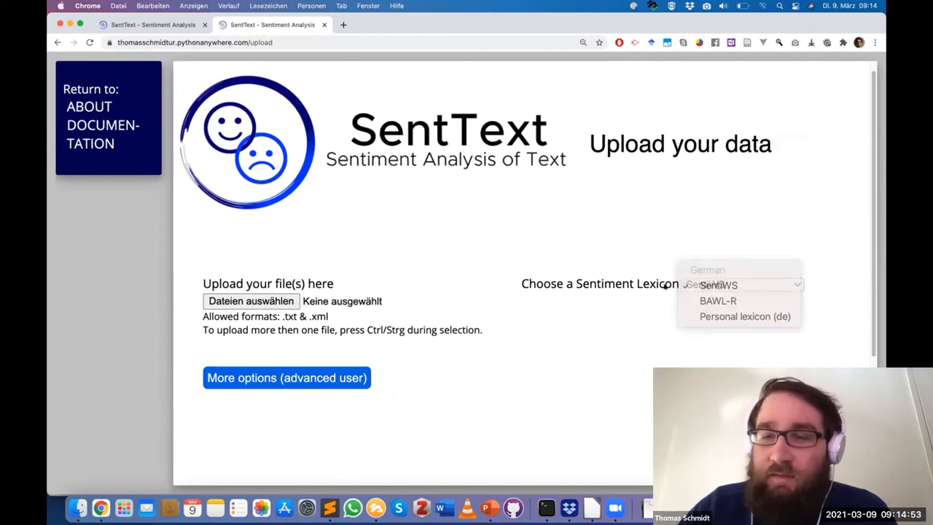
{"action": "mouse_move", "coordinate": [743, 315]}
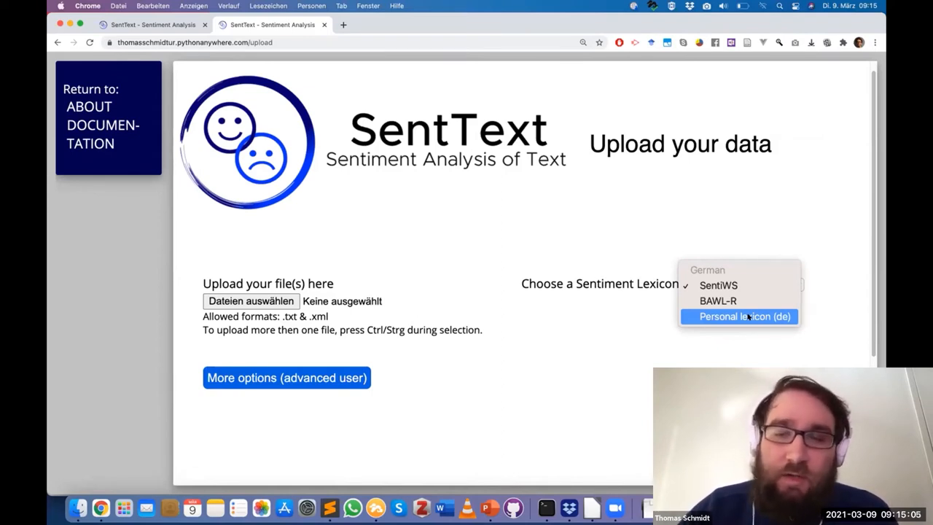
{"action": "mouse_move", "coordinate": [559, 325]}
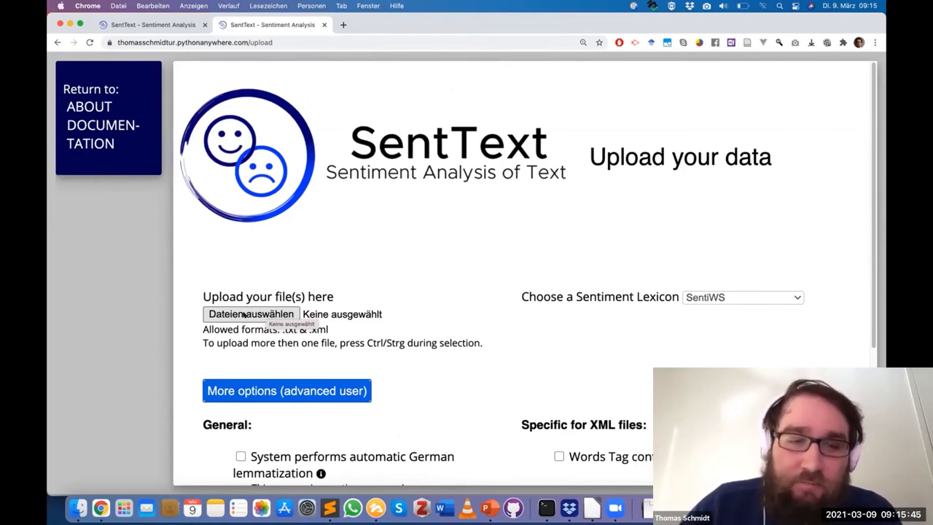
{"action": "mouse_move", "coordinate": [240, 314]}
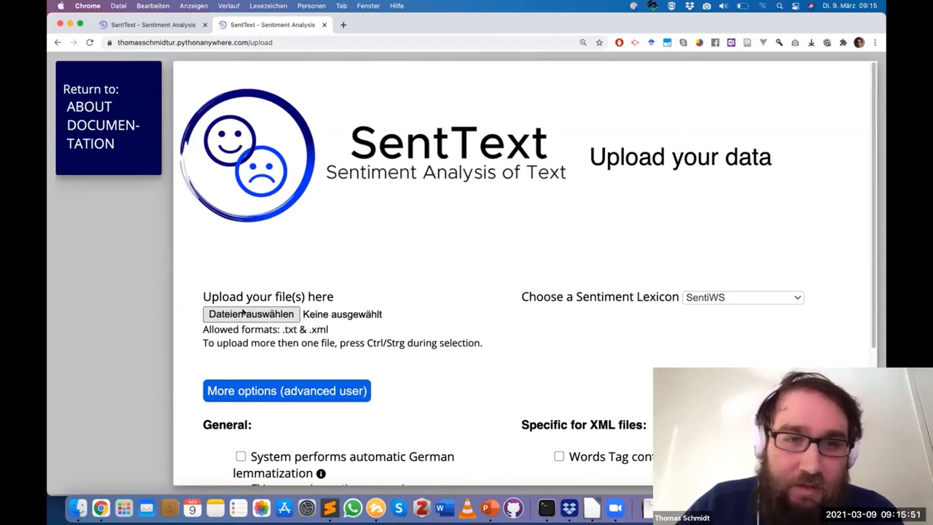
{"action": "left_click", "coordinate": [251, 313]}
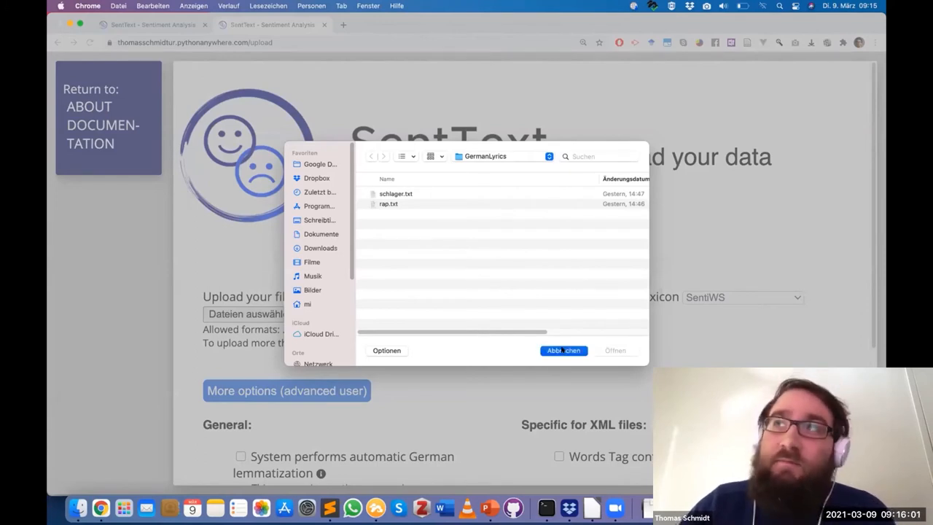
{"action": "left_click", "coordinate": [562, 349]}
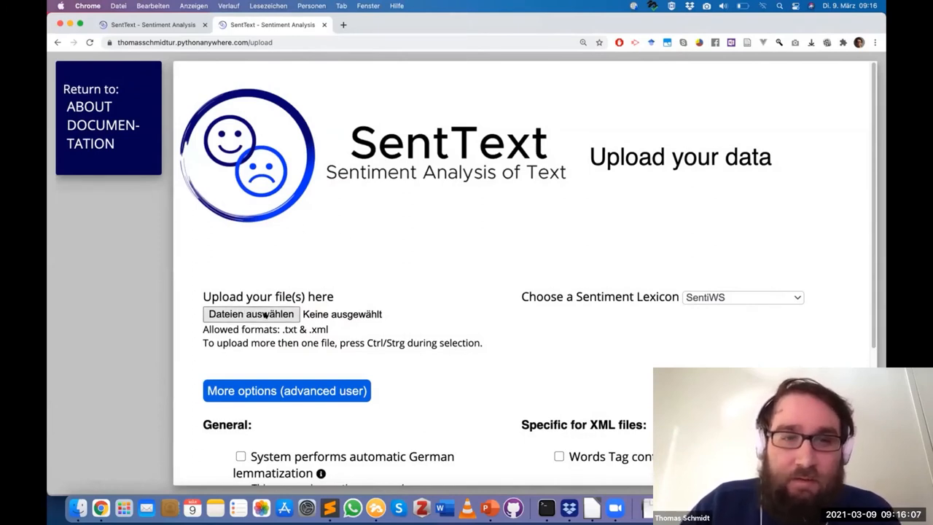
{"action": "left_click", "coordinate": [250, 314]}
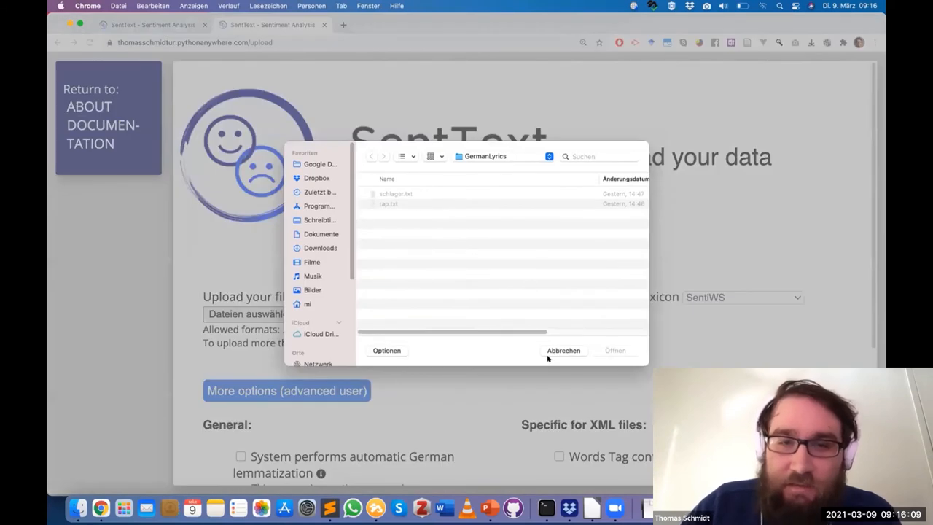
{"action": "left_click", "coordinate": [563, 350]}
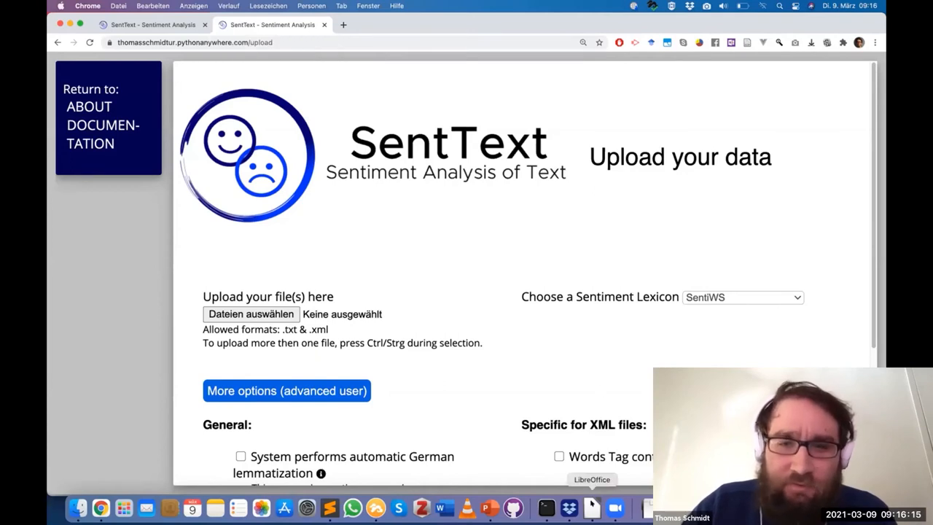
{"action": "left_click", "coordinate": [590, 507]}
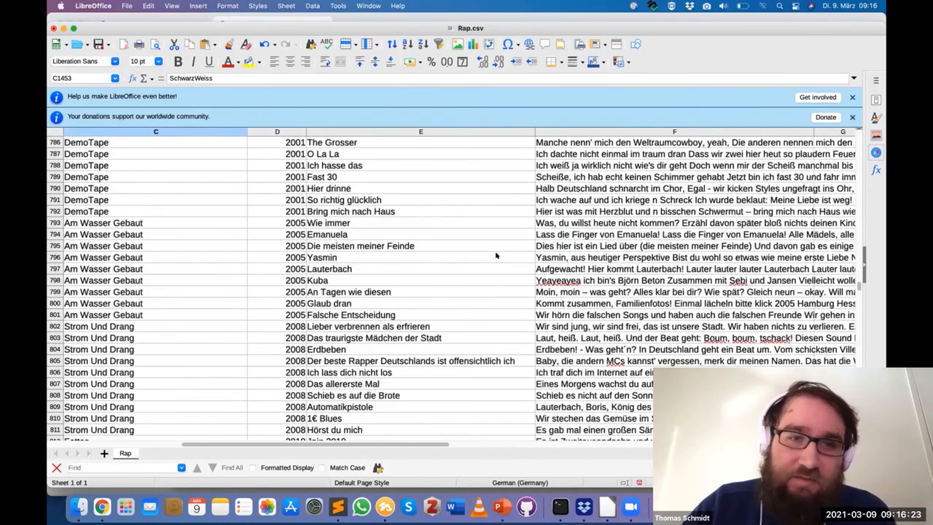
{"action": "scroll", "scroll_direction": "up", "scroll_amount": 3}
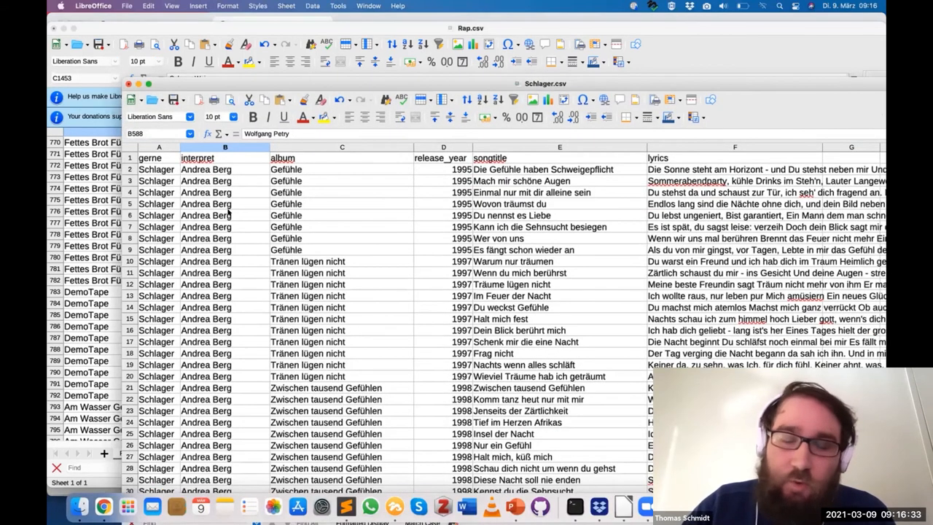
{"action": "scroll", "scroll_direction": "down", "scroll_amount": 3}
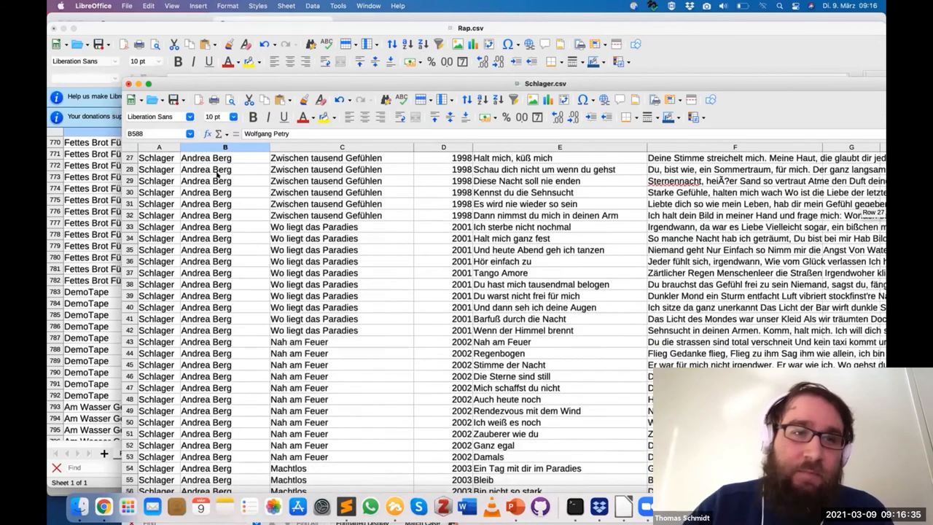
{"action": "scroll", "scroll_direction": "down", "scroll_amount": 3}
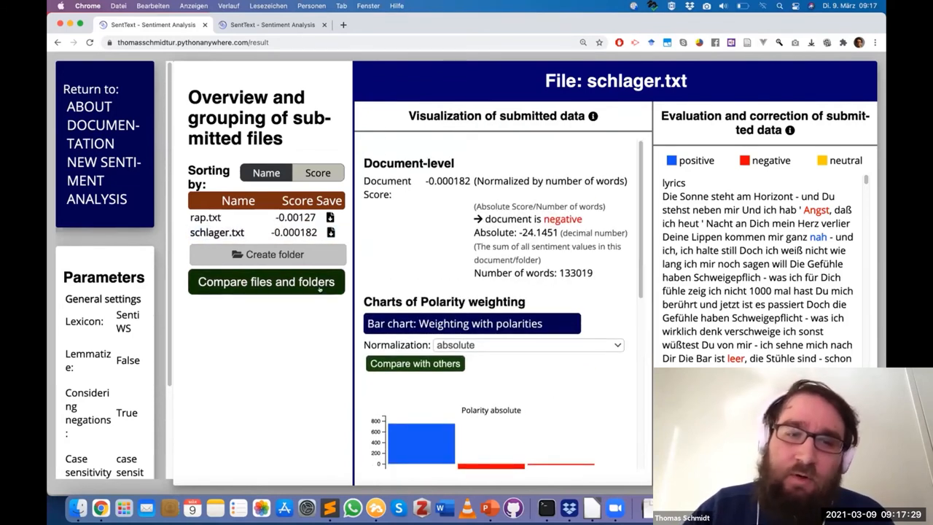
{"action": "left_click", "coordinate": [329, 231]}
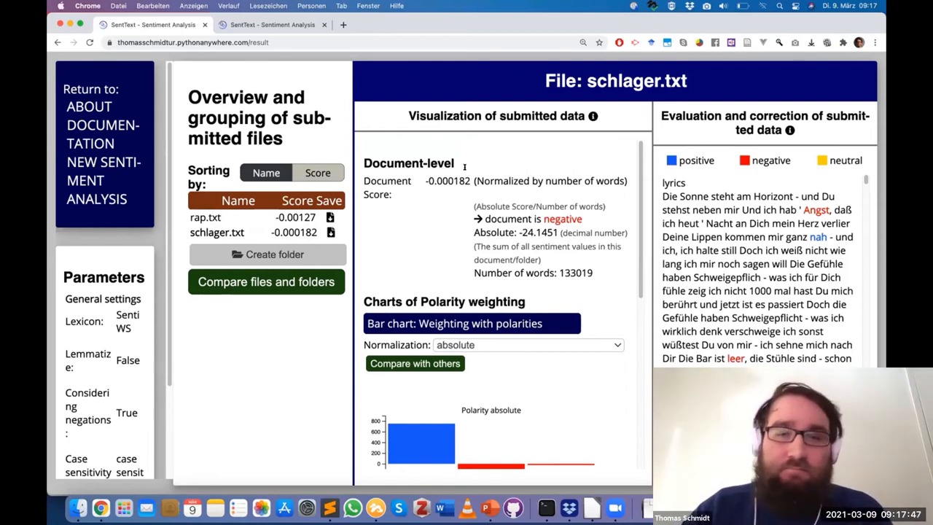
{"action": "mouse_move", "coordinate": [459, 192]}
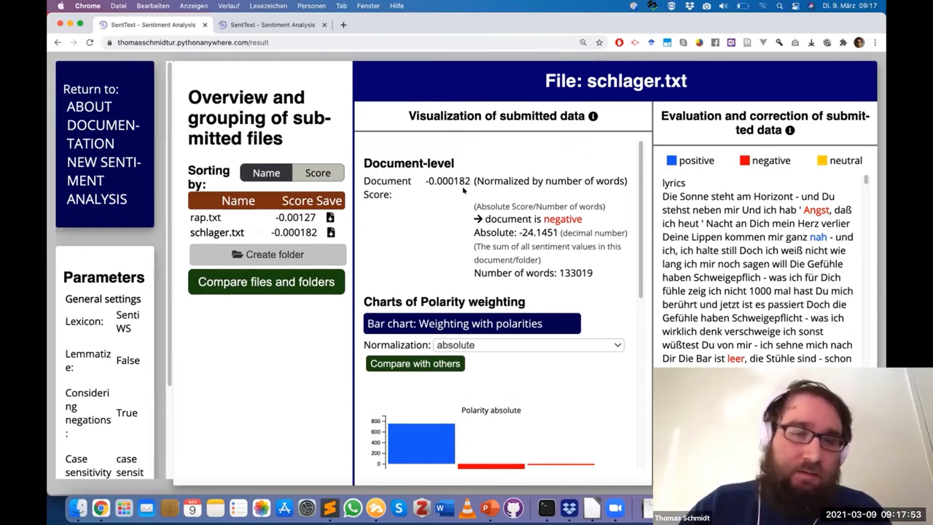
{"action": "mouse_move", "coordinate": [468, 226]}
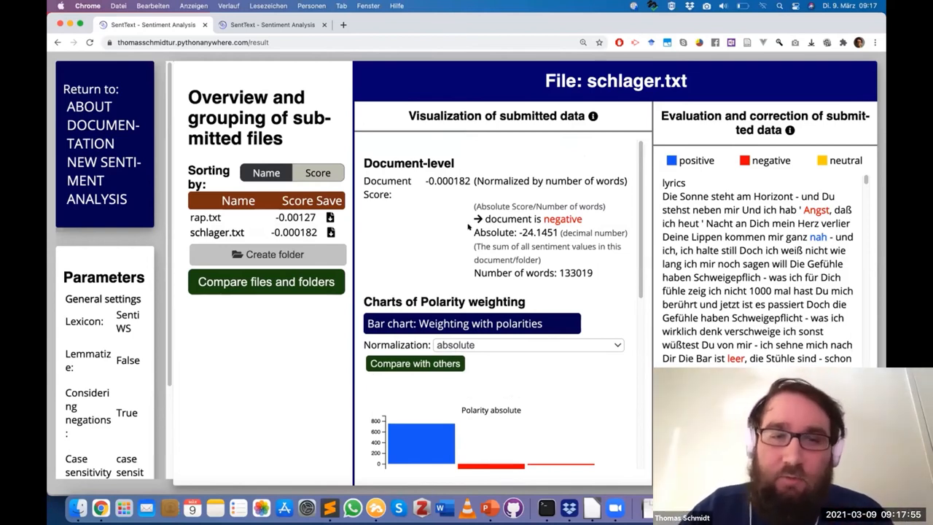
{"action": "mouse_move", "coordinate": [551, 213]}
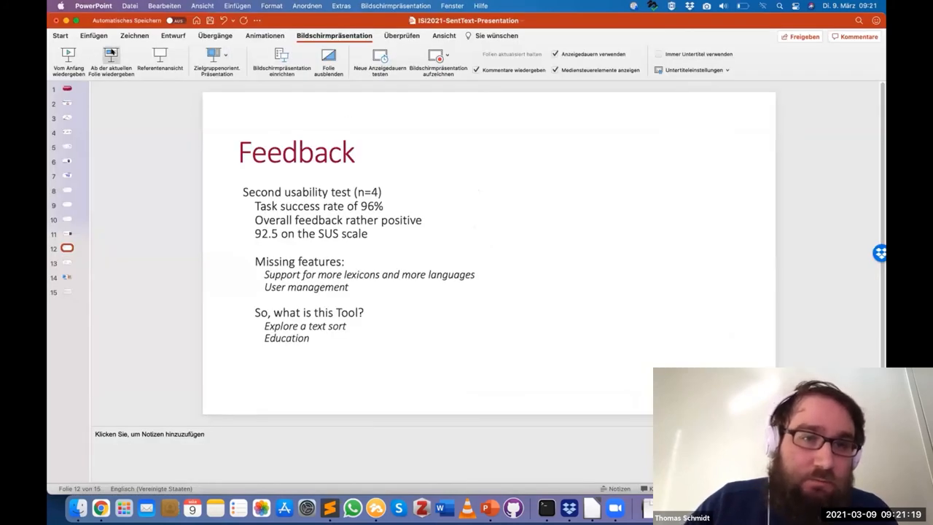
Start the slideshow from the current Feedback slide, full screen
{"action": "left_click", "coordinate": [67, 61]}
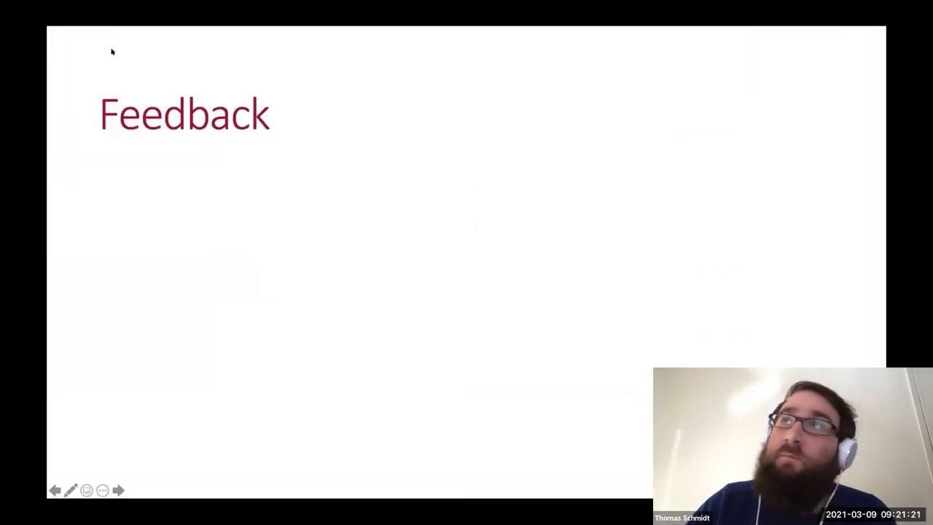